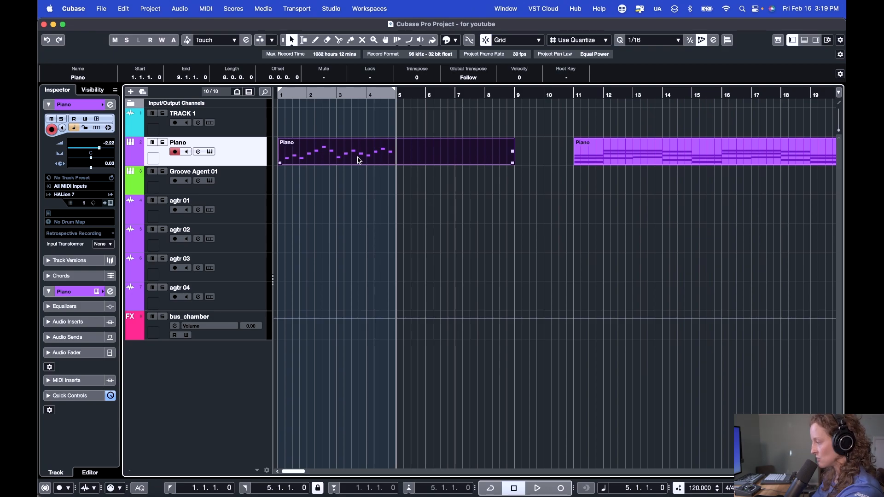
Open the first Piano part in the Key Editor and select all its notes
double_click(359, 160)
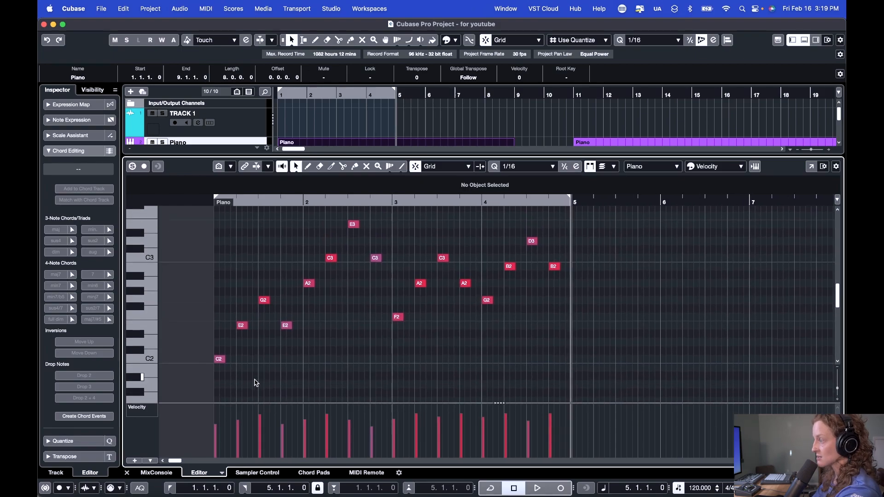
key("cmd+a")
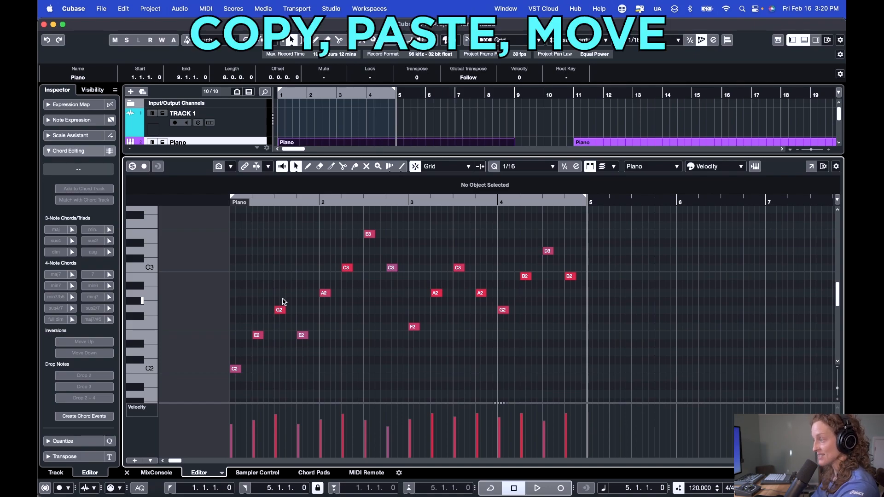
mouse_move(232, 358)
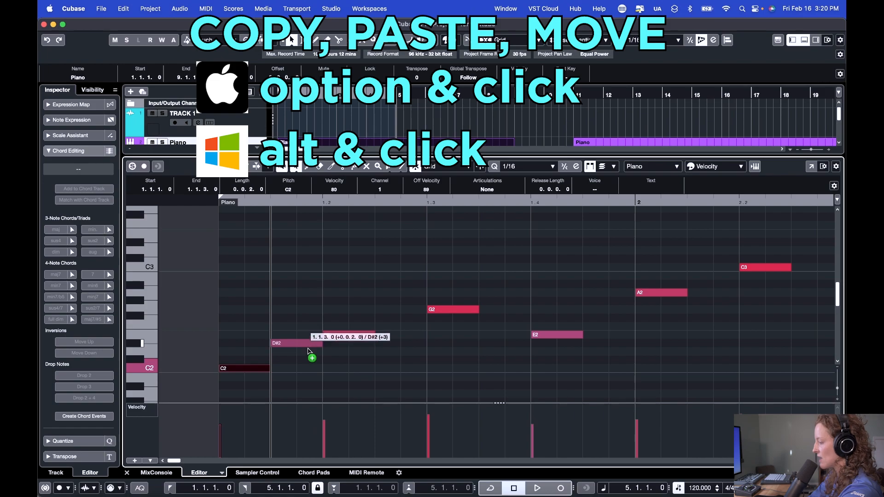
Copy notes by dragging to stack E2 and G2 above the opening C2 as a chord
left_click_drag(293, 343, 291, 361)
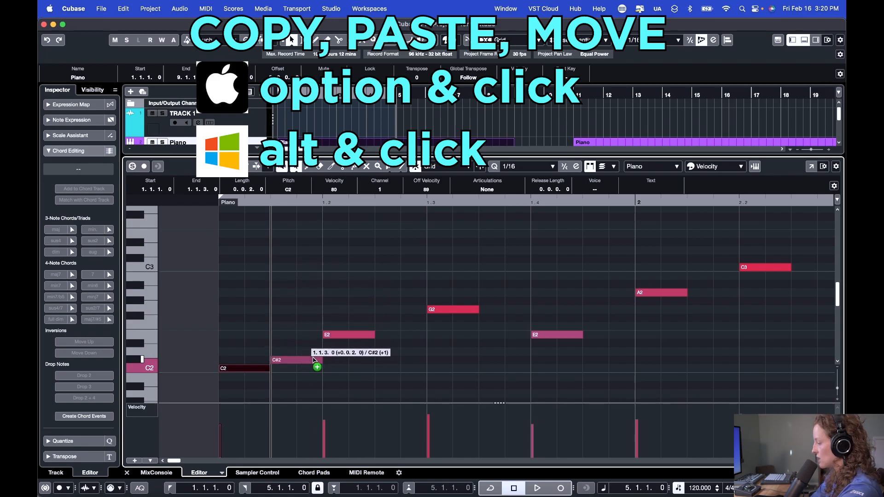
left_click_drag(295, 361, 295, 360)
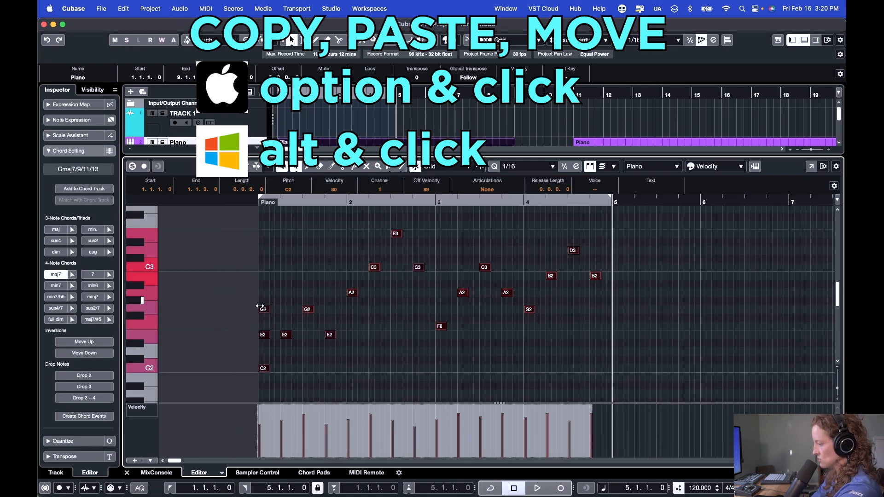
left_click(271, 298)
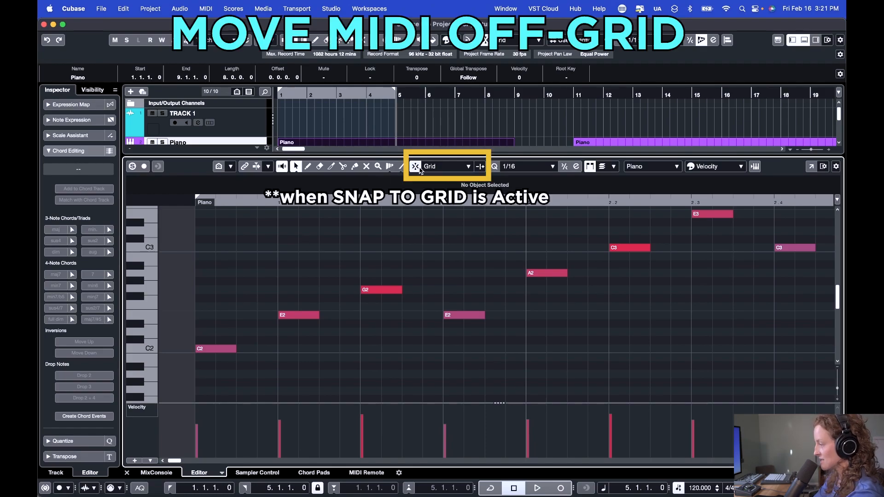
mouse_move(415, 166)
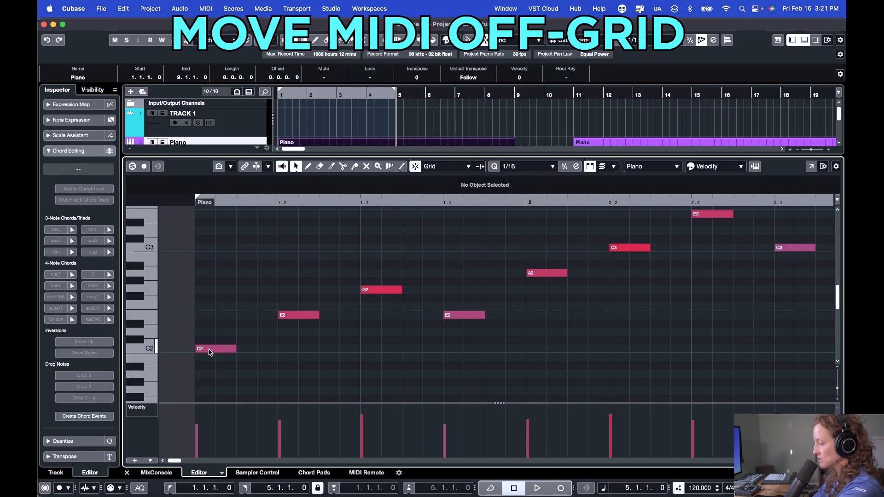
left_click_drag(215, 348, 265, 348)
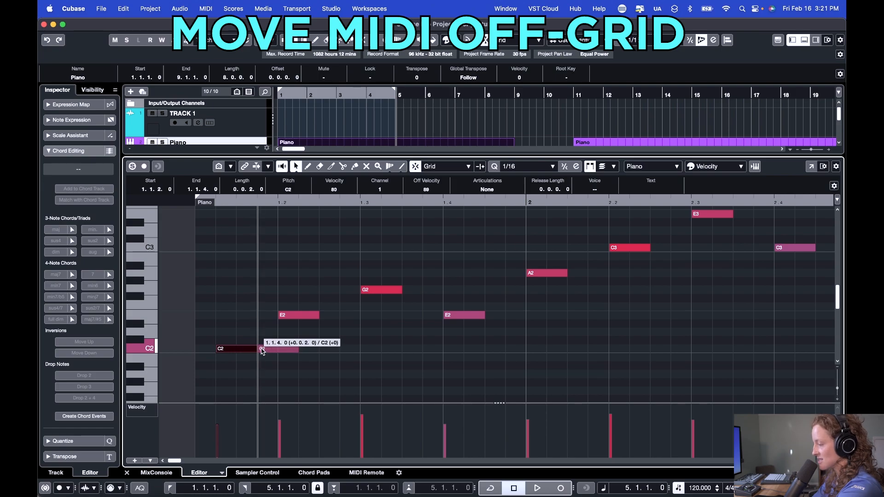
left_click_drag(254, 348, 259, 348)
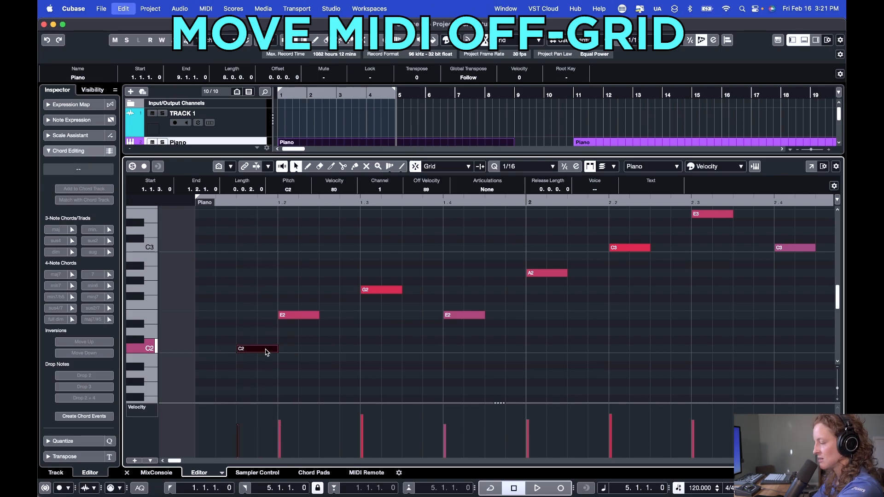
left_click_drag(257, 348, 215, 348)
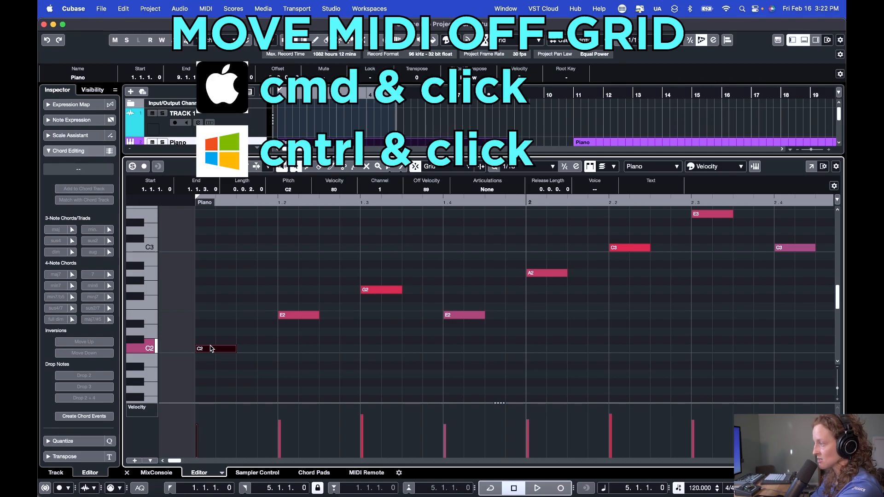
mouse_move(208, 352)
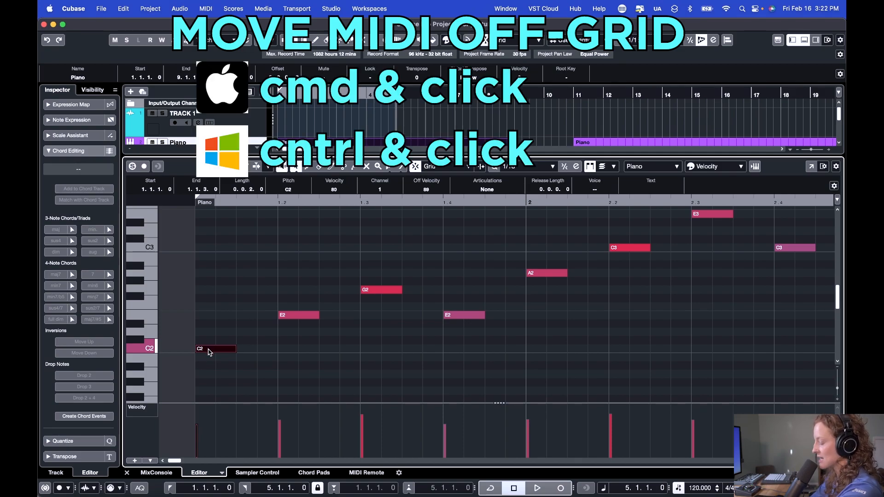
left_click_drag(215, 348, 228, 350)
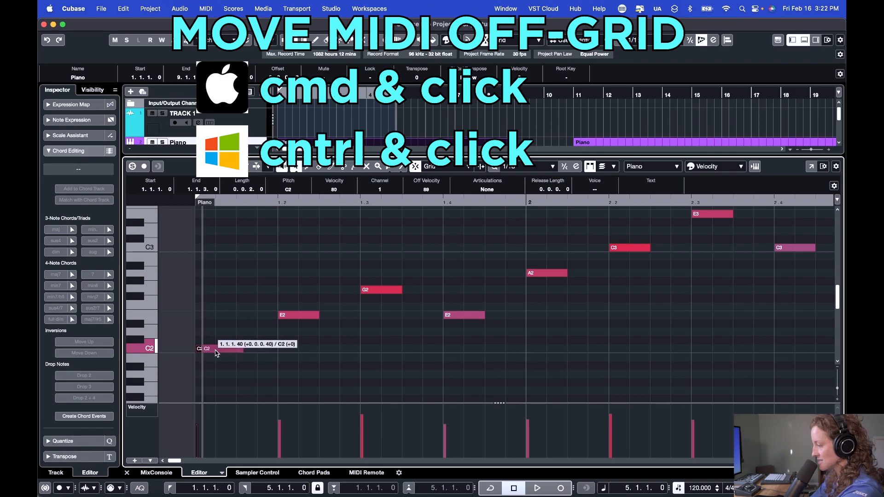
left_click_drag(220, 350, 242, 350)
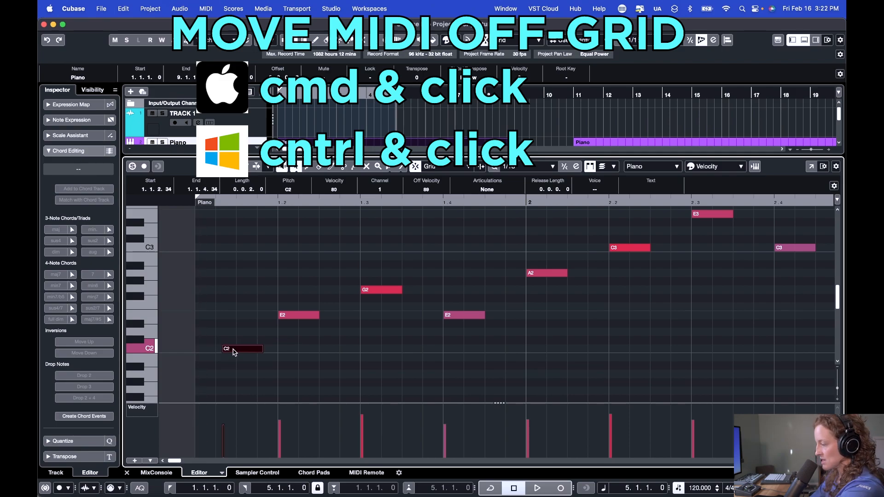
left_click_drag(243, 348, 222, 348)
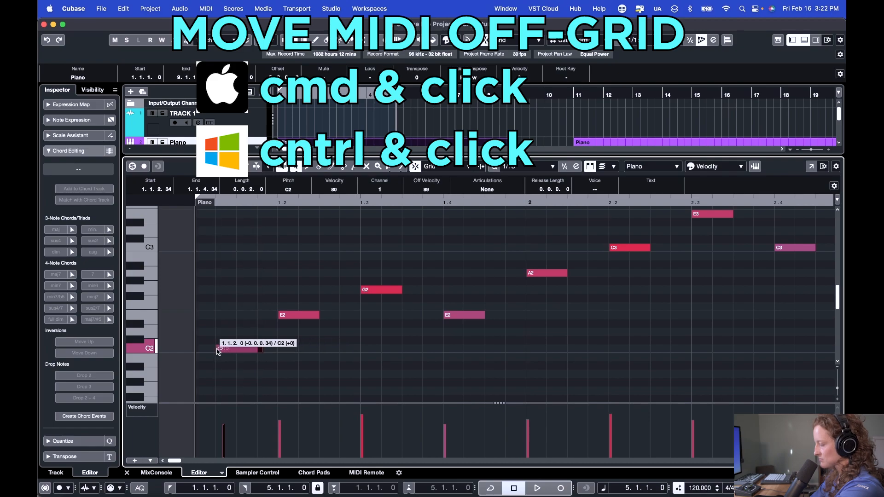
left_click_drag(231, 350, 237, 350)
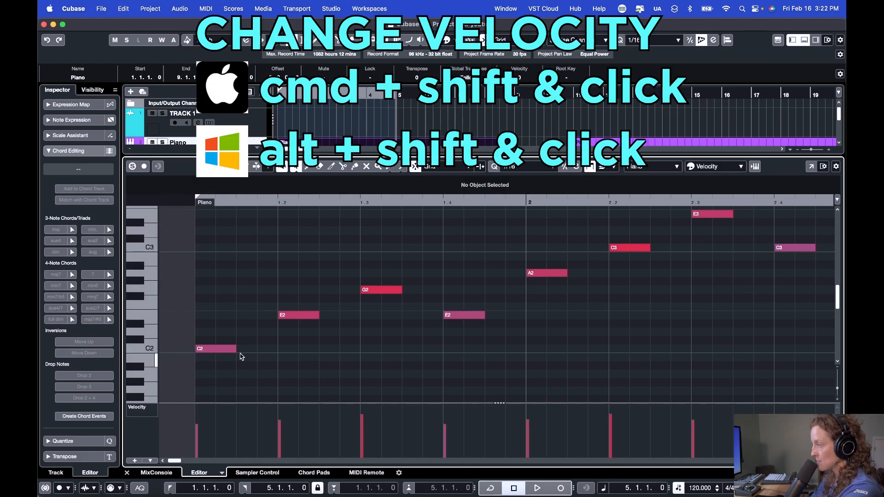
mouse_move(228, 375)
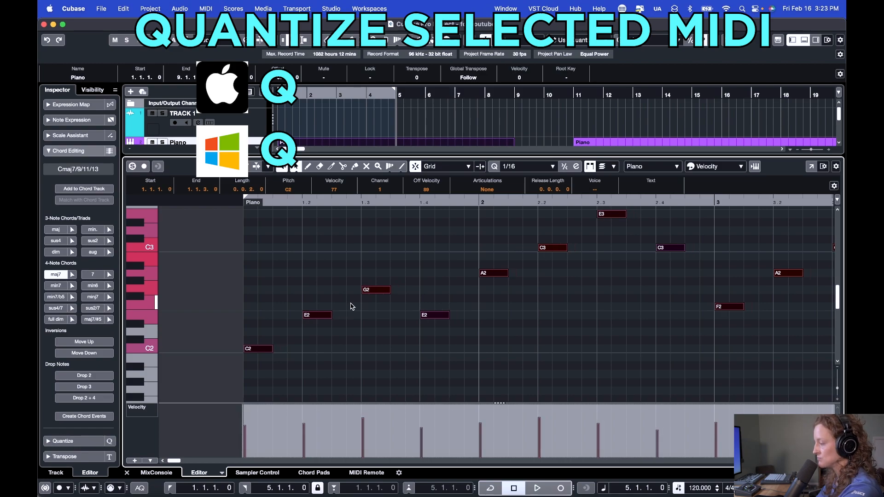
Select the piano notes to be quantized onto the 1/16 grid
left_click_drag(242, 290, 330, 369)
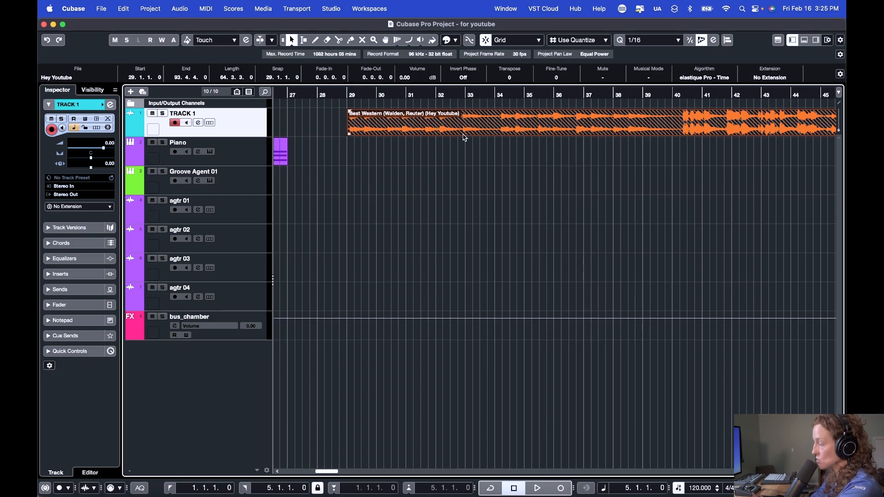
mouse_move(210, 123)
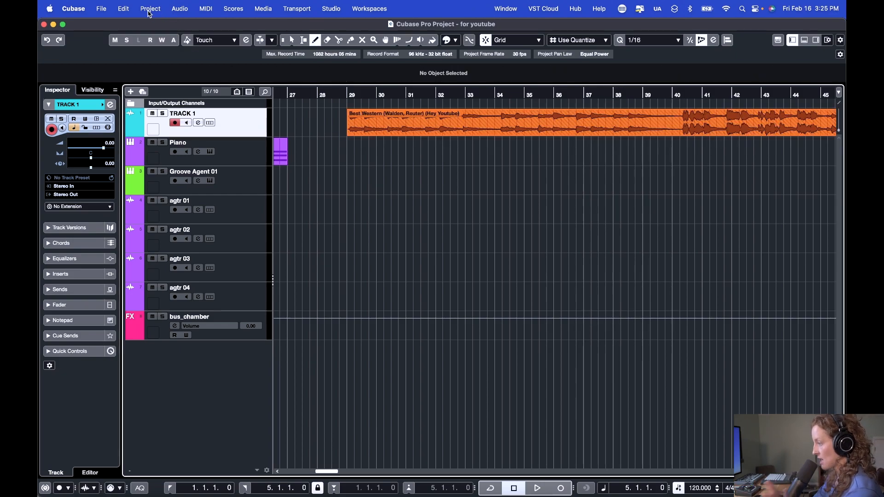
In Key Commands, assign Control+S to the Show Lanes command and confirm
left_click(122, 8)
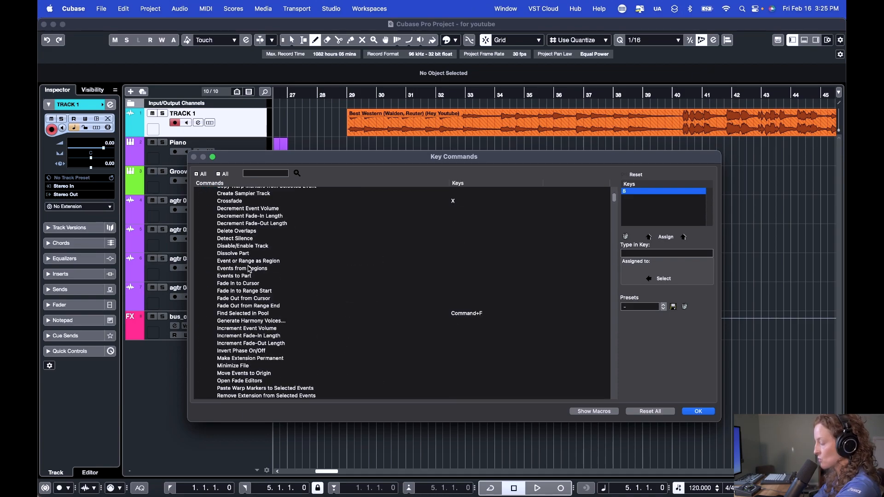
scroll("down", 3)
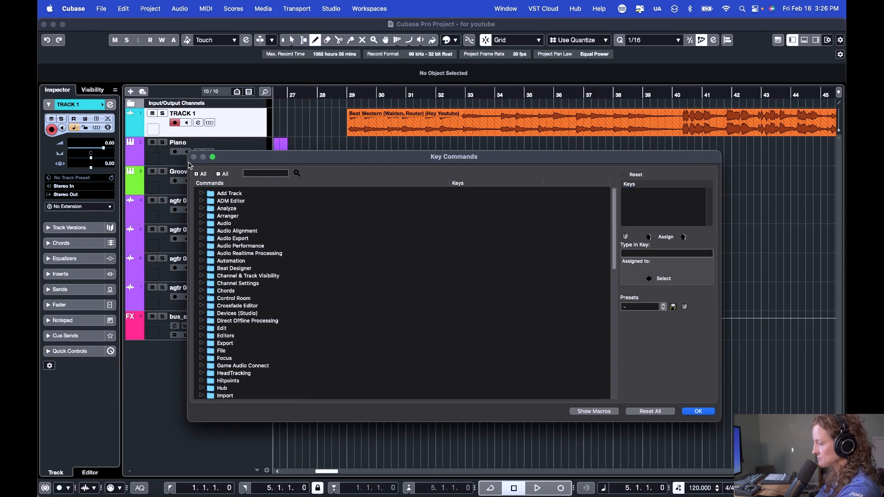
type("show lanes")
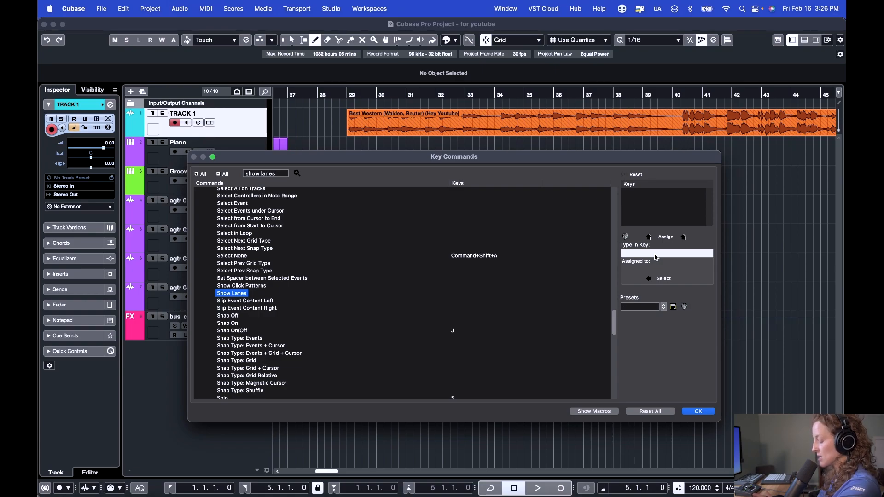
type("Control+S")
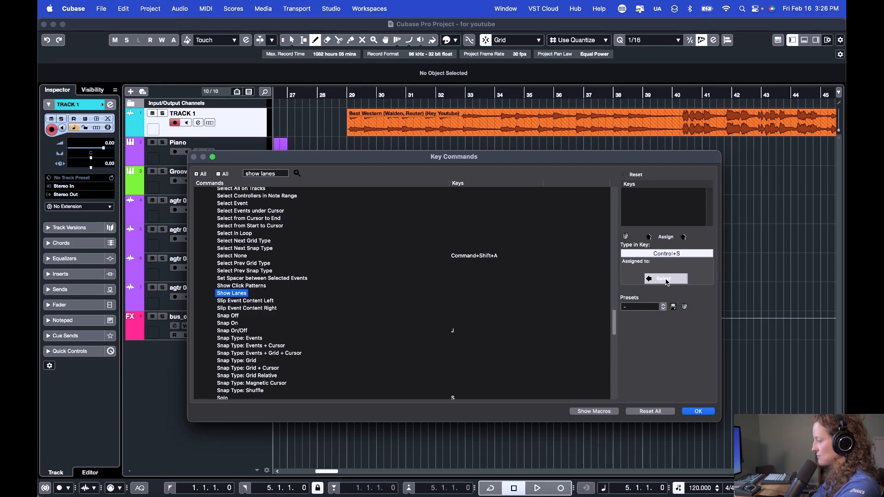
left_click(665, 236)
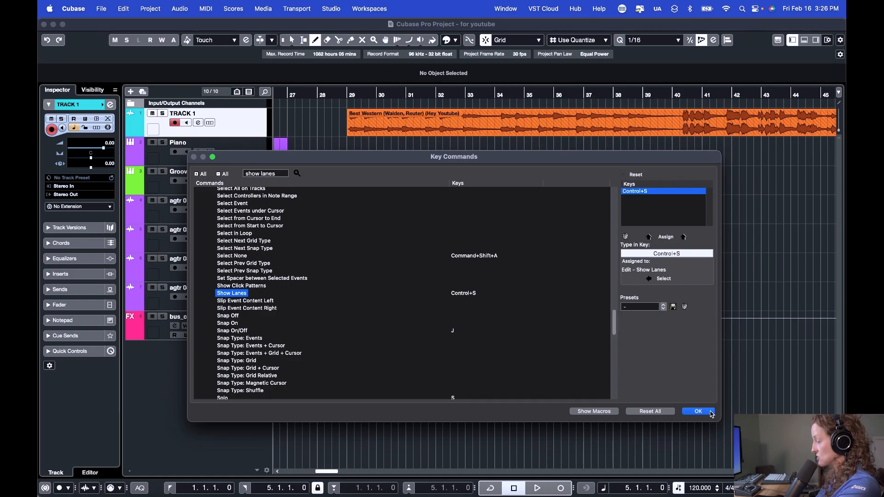
left_click(698, 411)
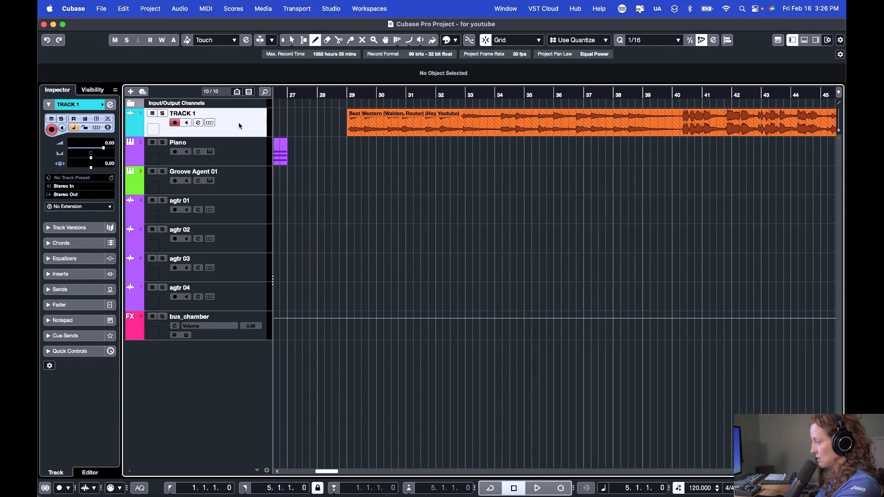
left_click(210, 122)
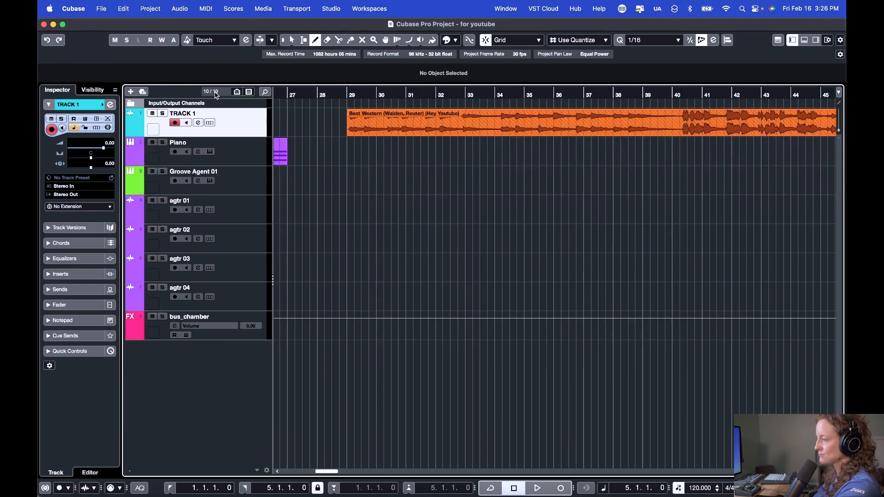
Assign key 2 to the Comp Tool, taking it from the Range Selection Tool
left_click(122, 9)
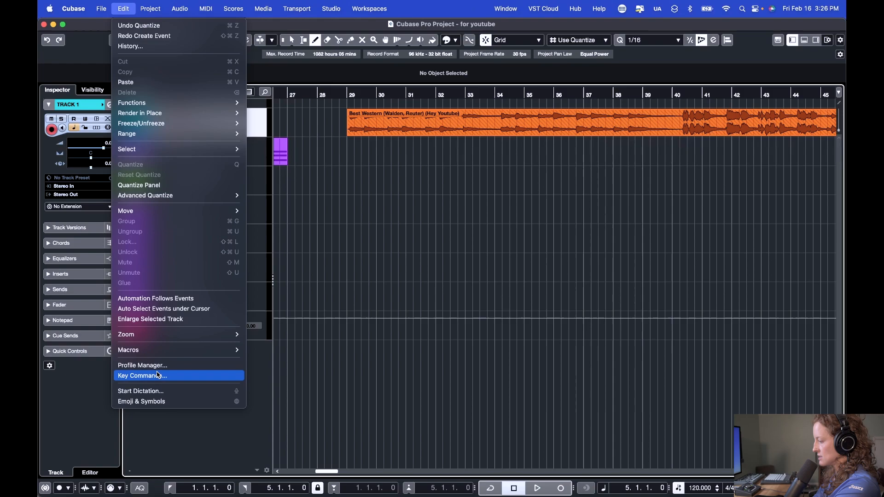
left_click(141, 375)
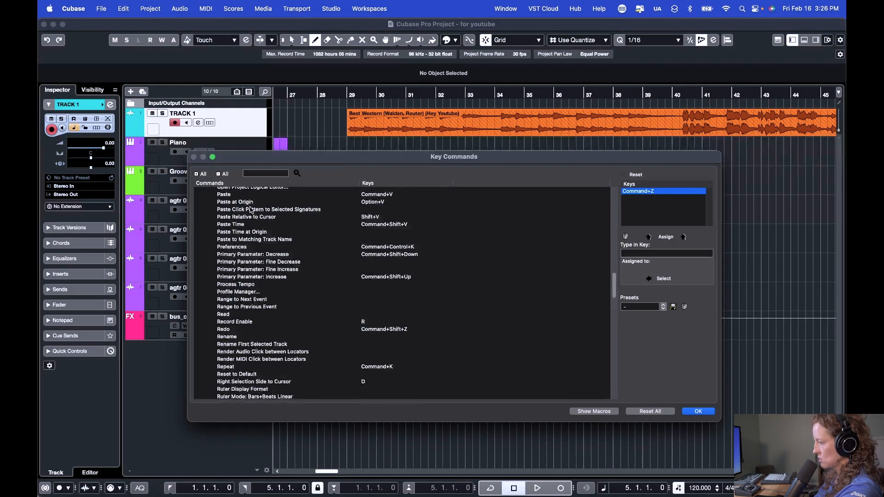
type("comp tool")
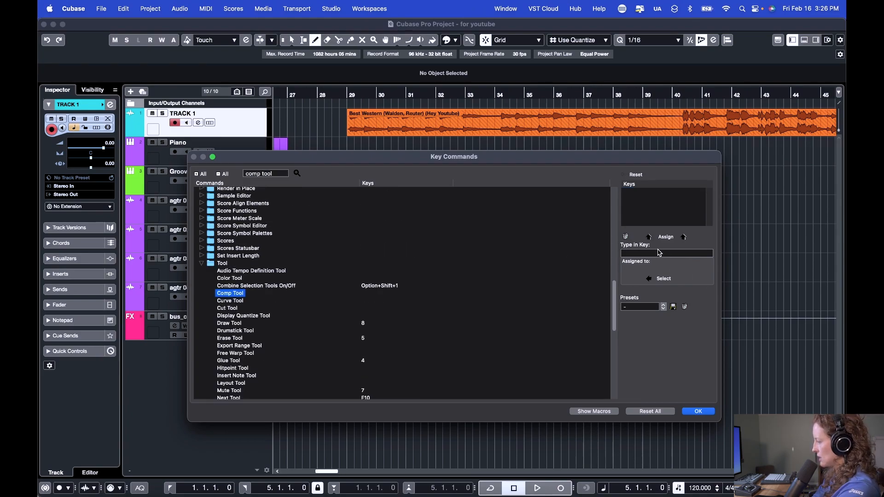
type("2")
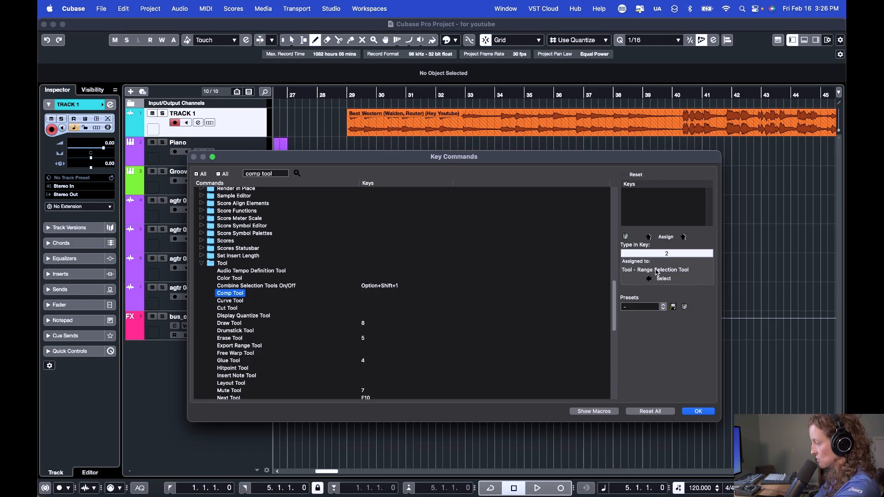
left_click(665, 237)
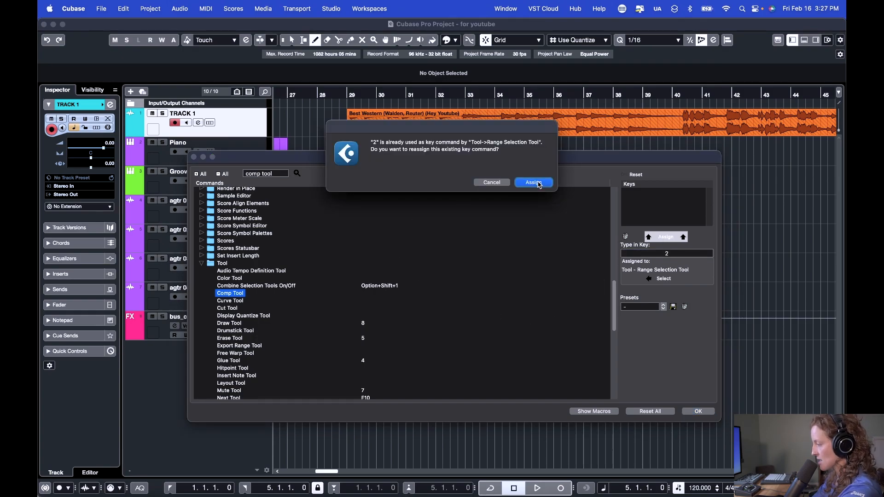
left_click(533, 182)
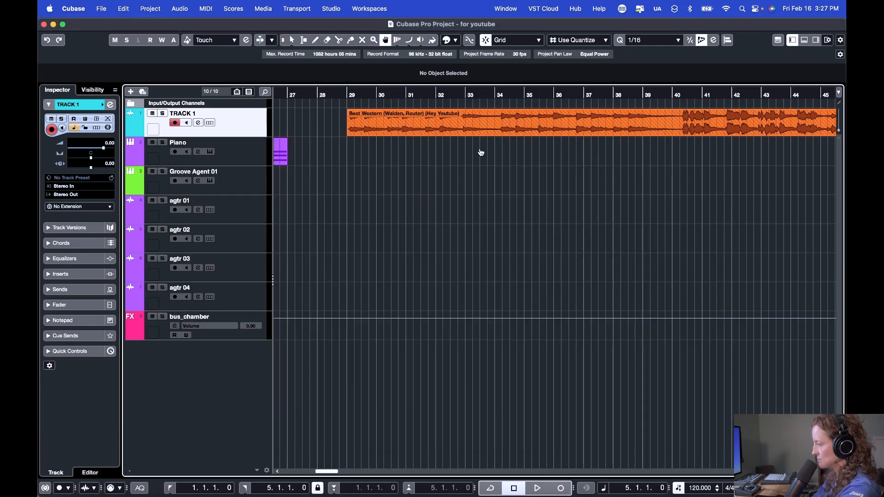
left_click(295, 40)
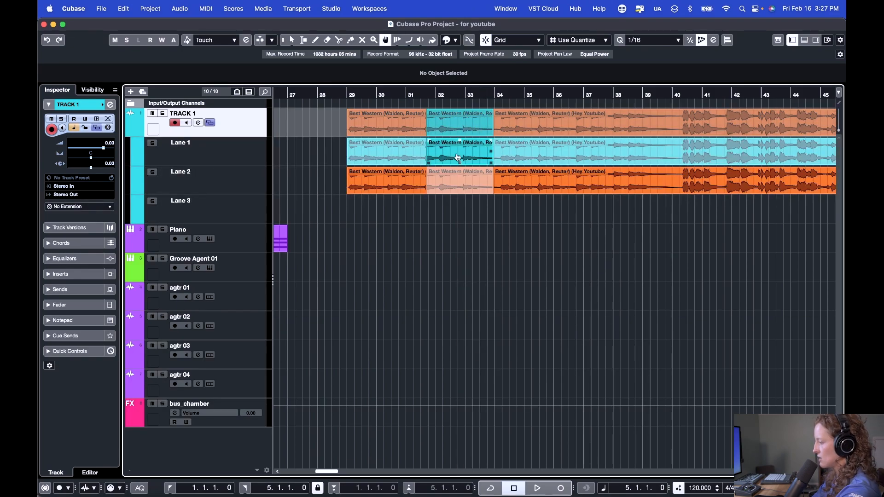
Keep the Show Lanes shortcut, switch presets Default then back to User, and confirm
left_click(123, 8)
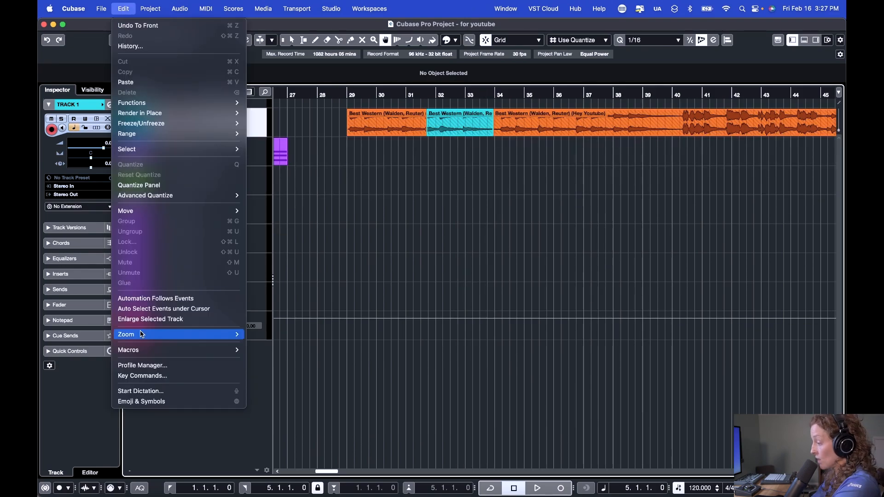
left_click(425, 163)
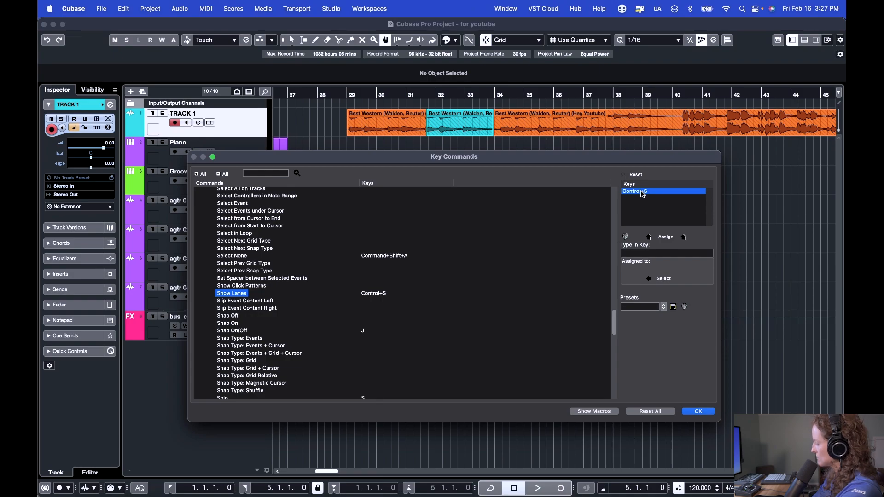
mouse_move(626, 245)
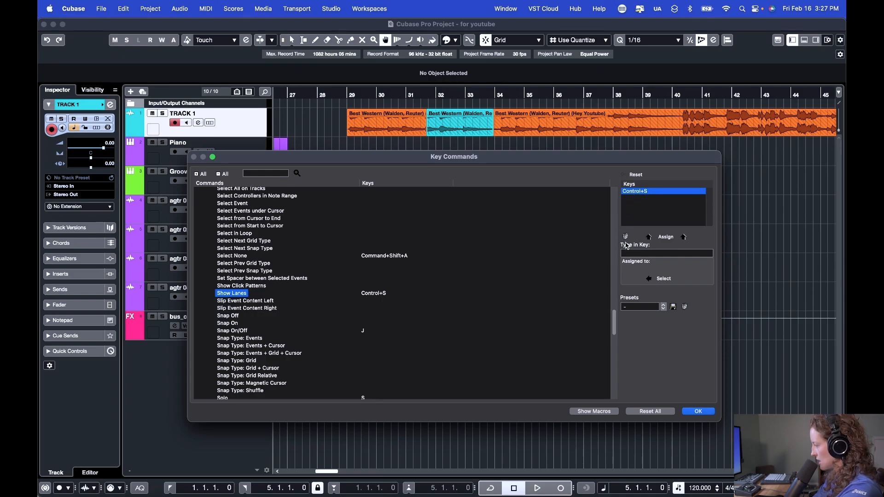
left_click(625, 237)
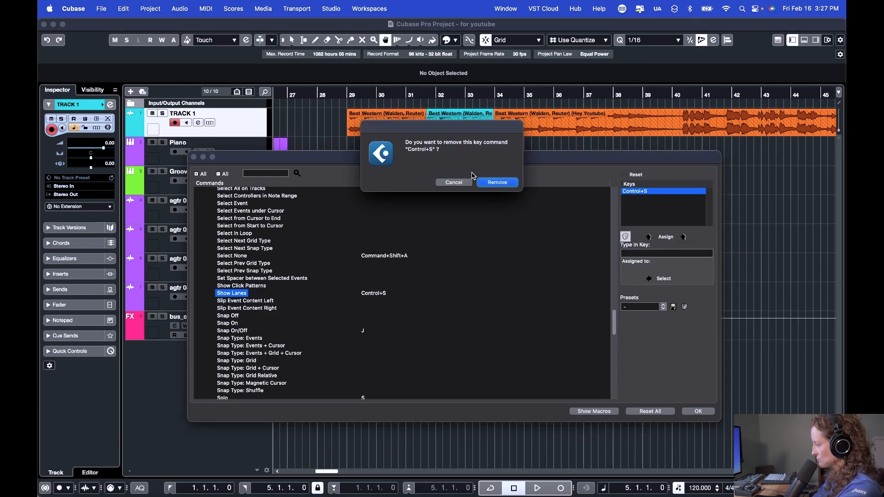
left_click(497, 182)
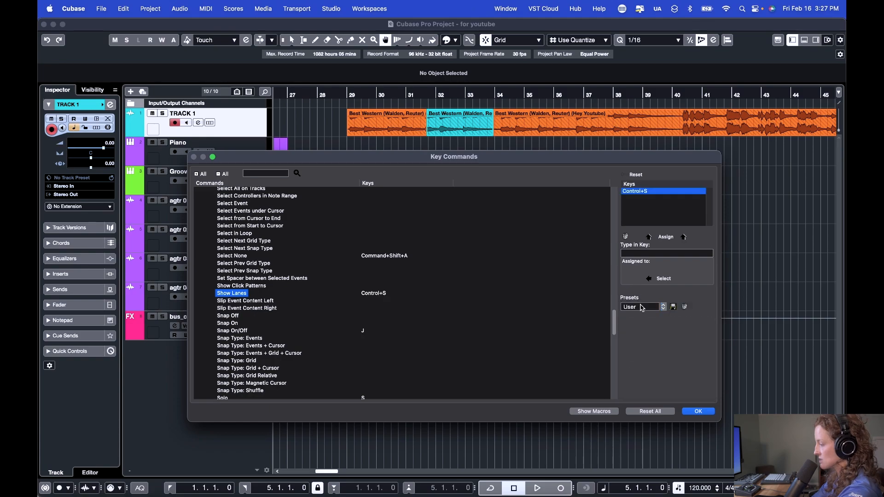
left_click(663, 307)
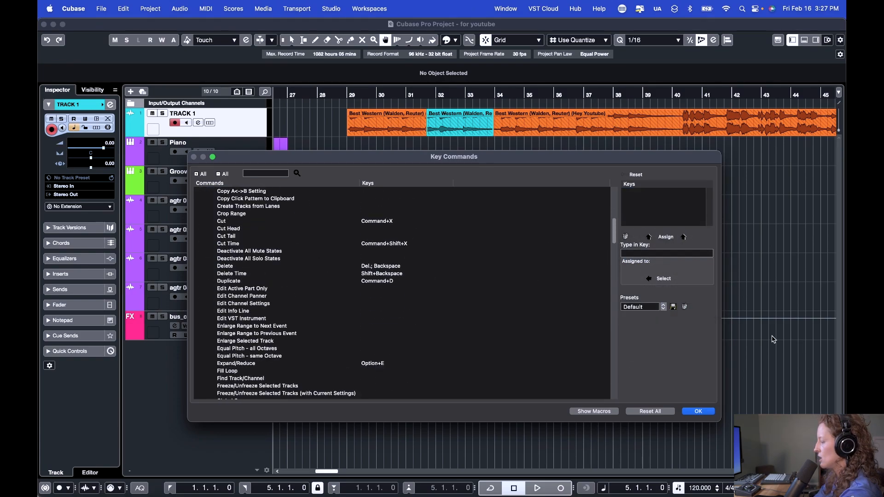
left_click(640, 306)
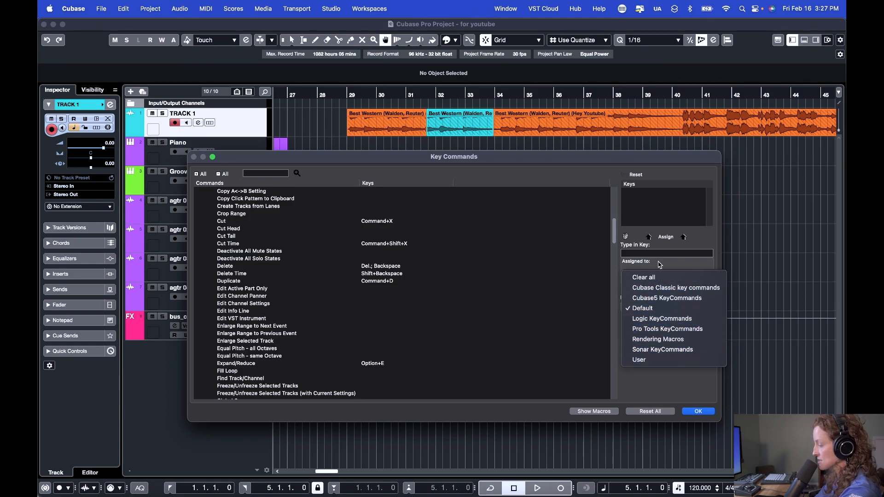
left_click(639, 359)
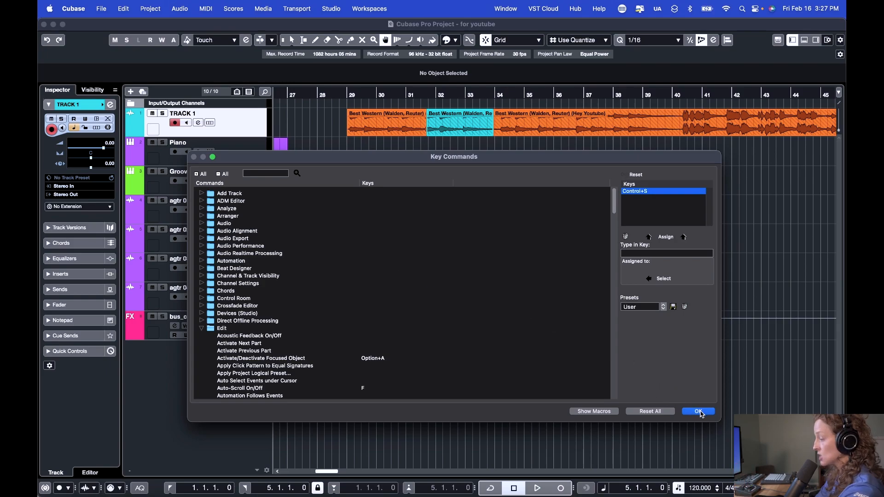
left_click(698, 411)
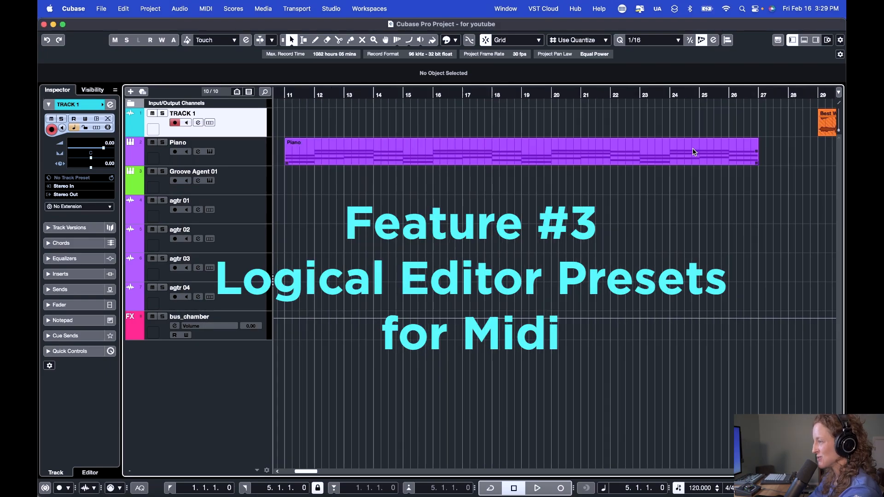
mouse_move(425, 161)
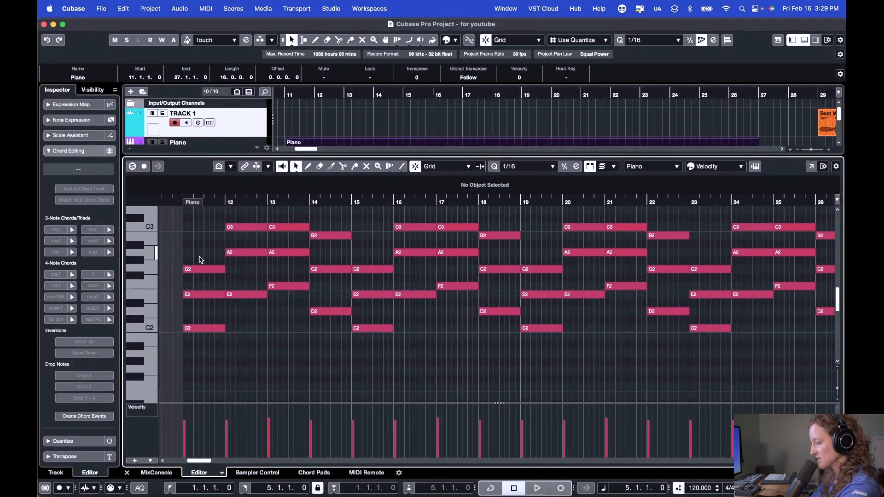
Select the Piano part's chord notes in the Key Editor and bring up the MIDI functions
left_click(244, 253)
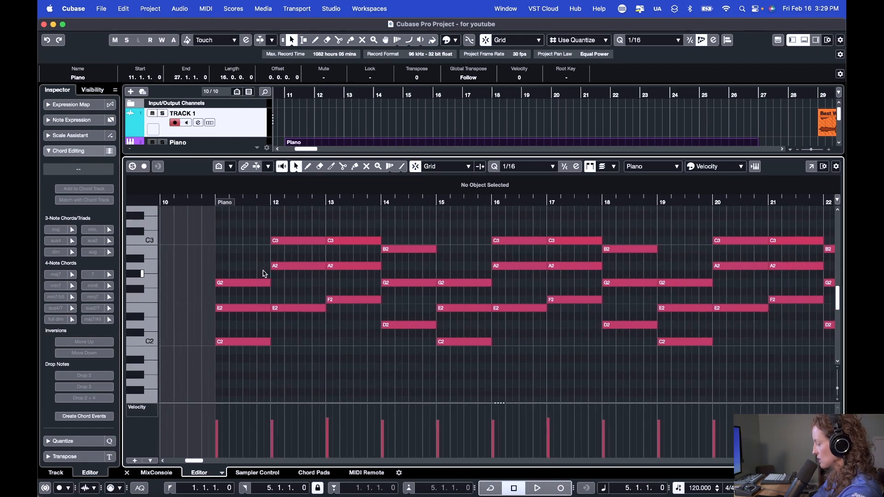
left_click(206, 8)
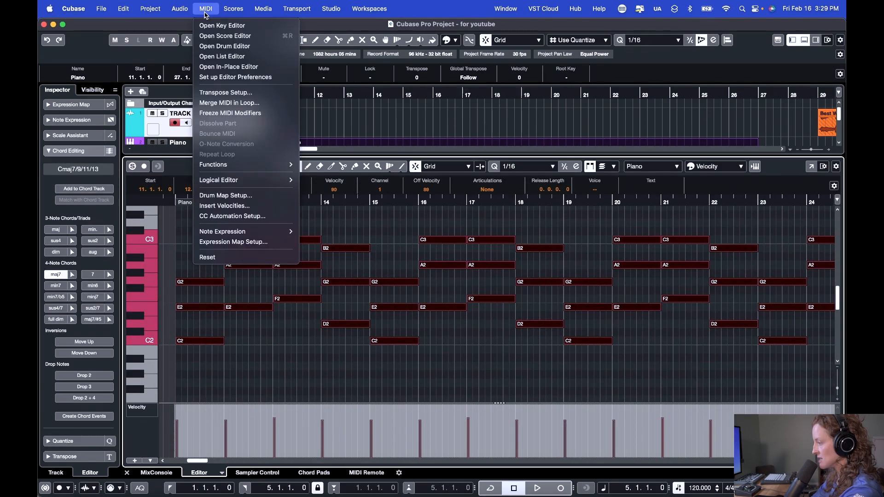
mouse_move(219, 180)
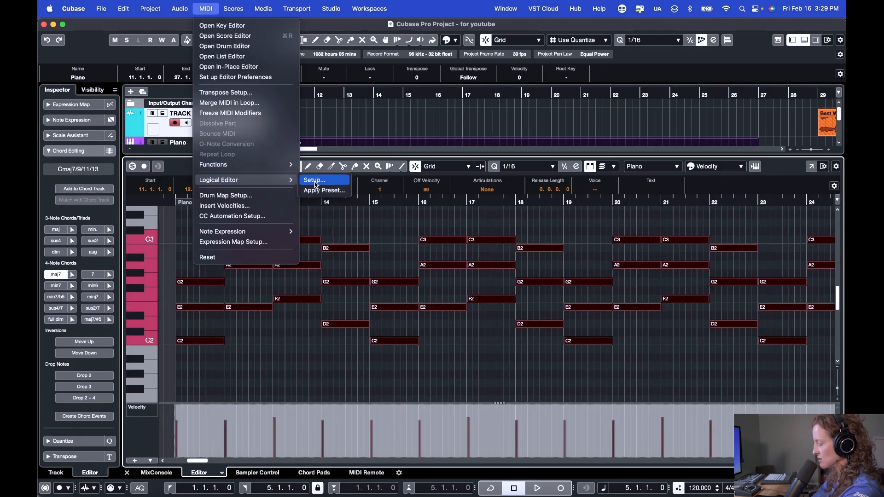
Load the Logical Editor's Randomize Position ±10 Ticks preset and apply it to the piano notes
left_click(313, 180)
type("randomi")
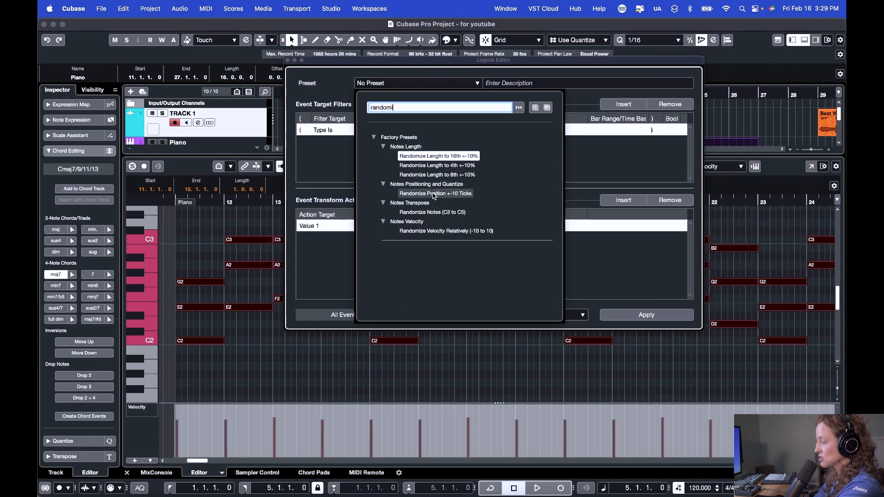
left_click(434, 193)
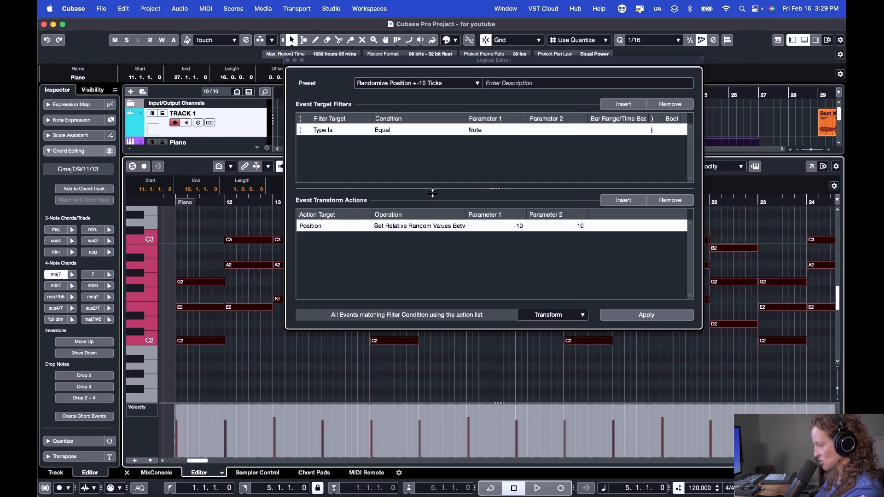
mouse_move(659, 315)
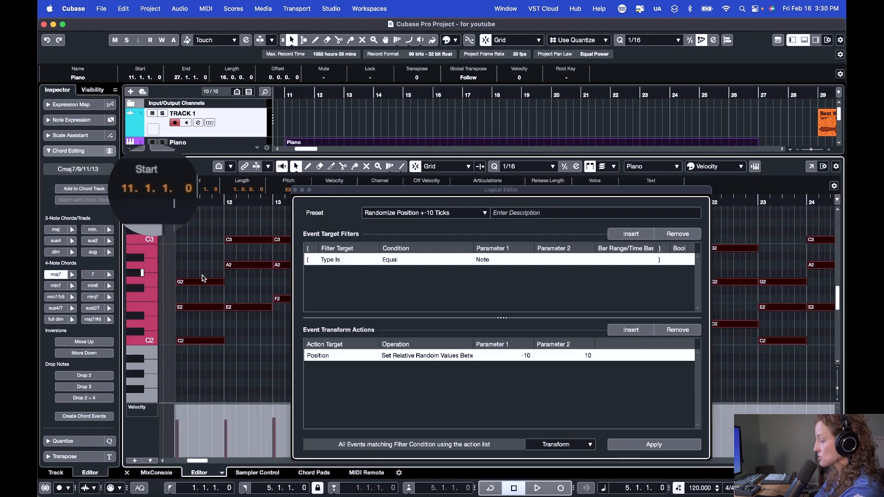
left_click(653, 444)
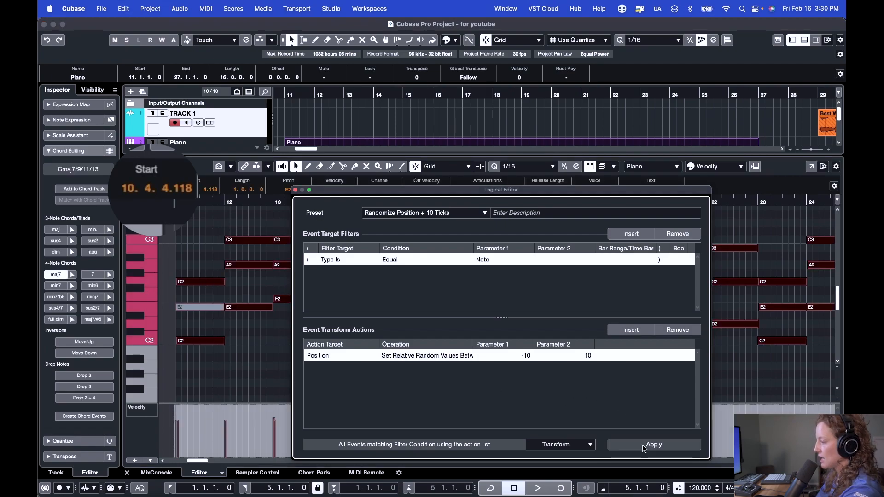
left_click(654, 444)
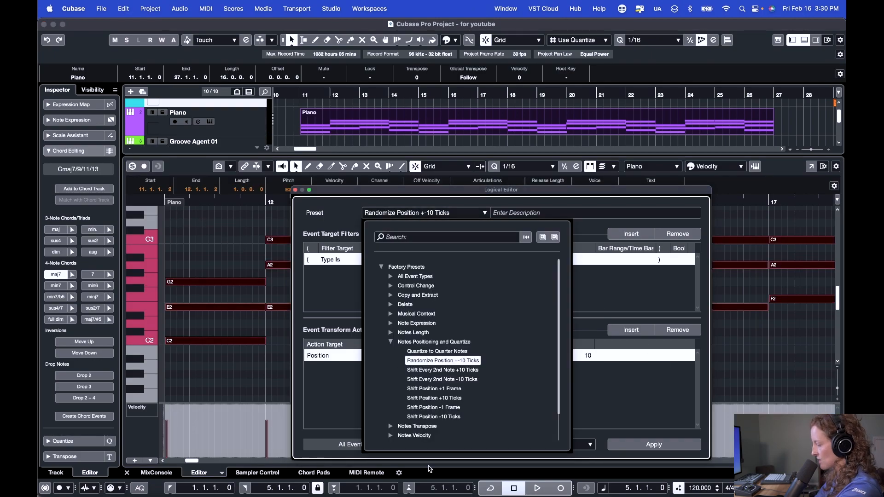
Apply Randomize Velocity Relatively with range -20 to 20, then close the Logical and Key Editors
type("random")
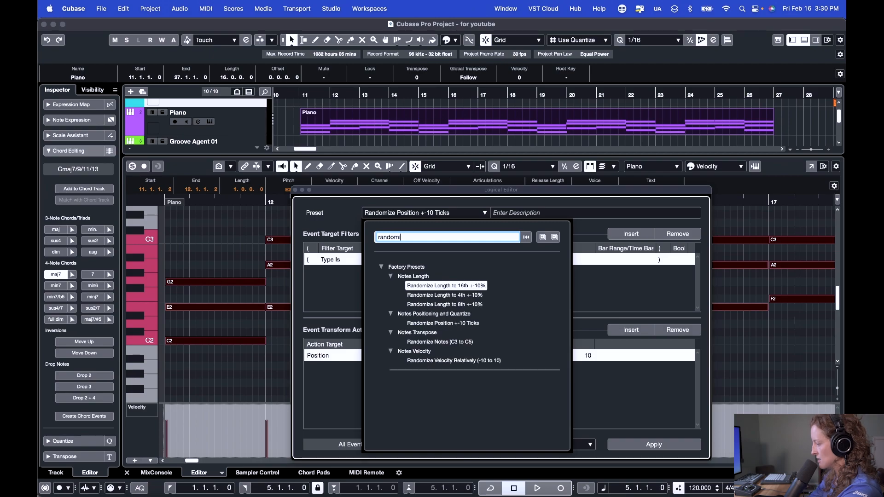
left_click(453, 361)
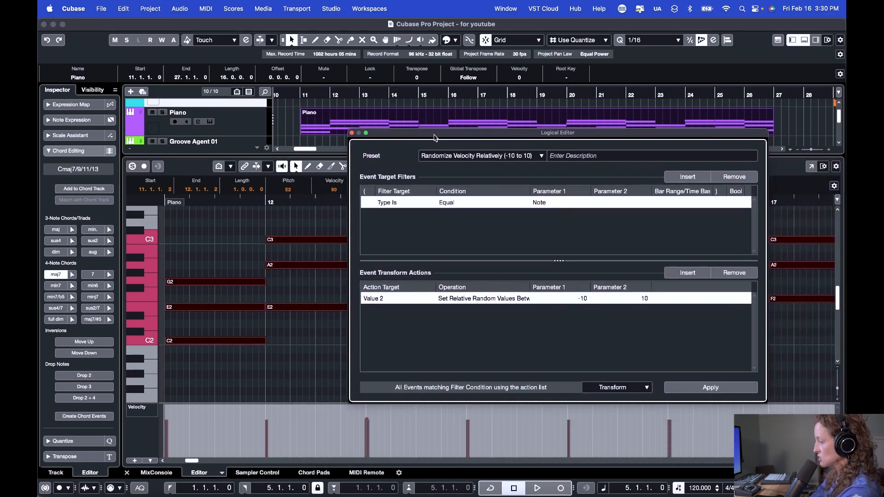
mouse_move(580, 306)
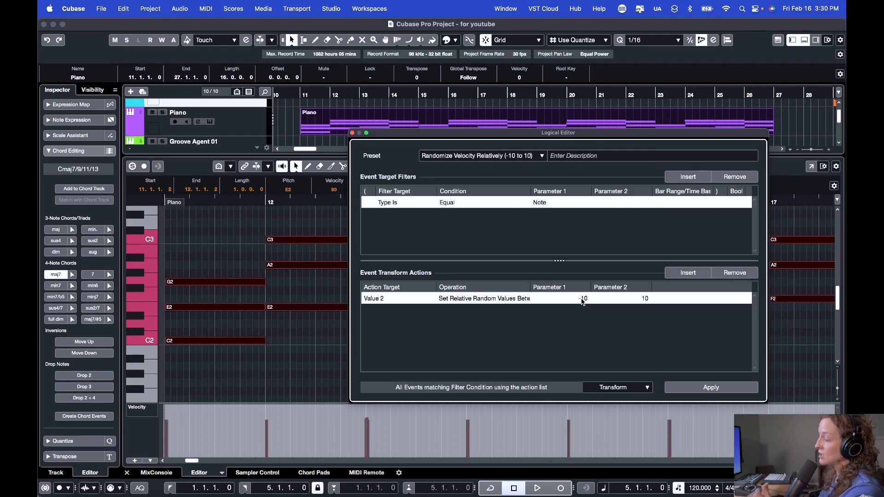
mouse_move(586, 302)
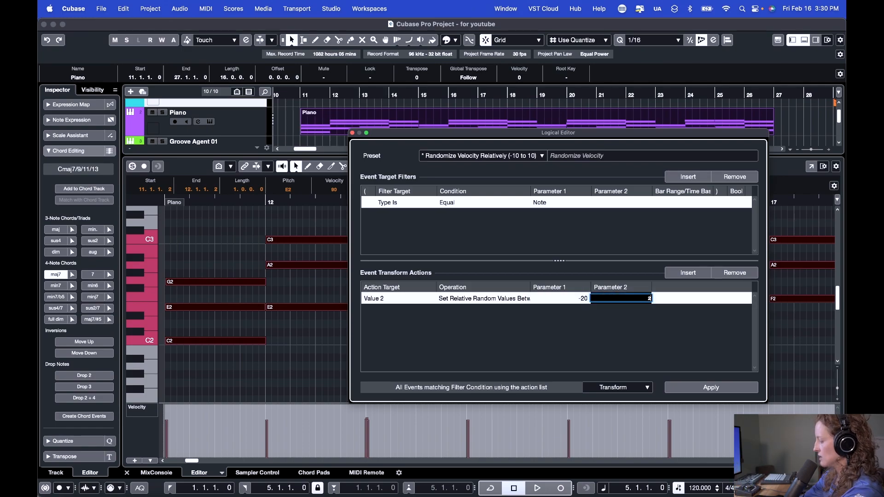
type("20")
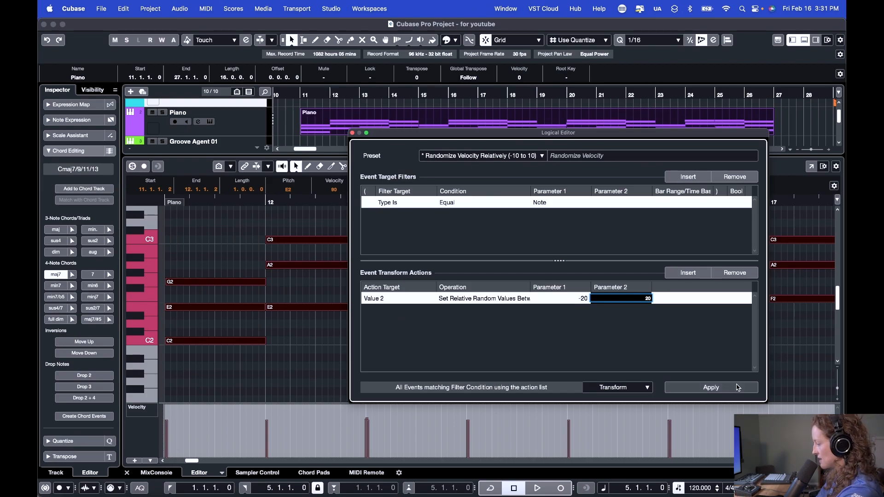
left_click(711, 387)
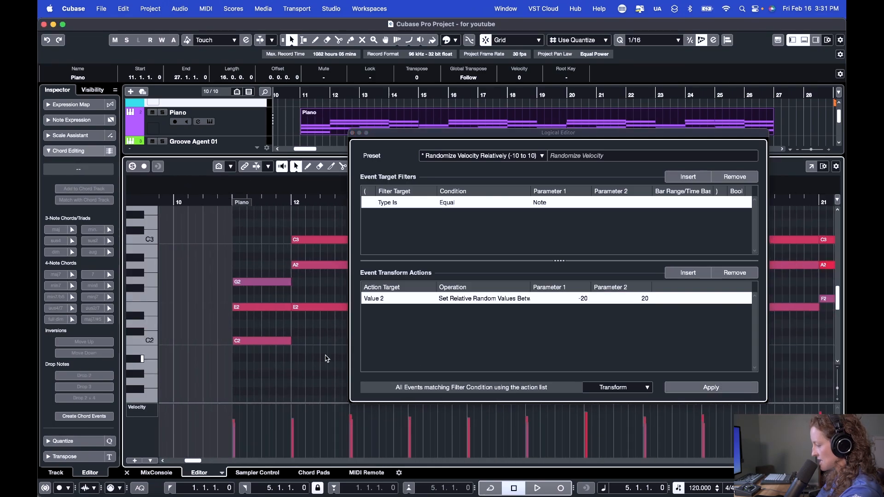
left_click(711, 386)
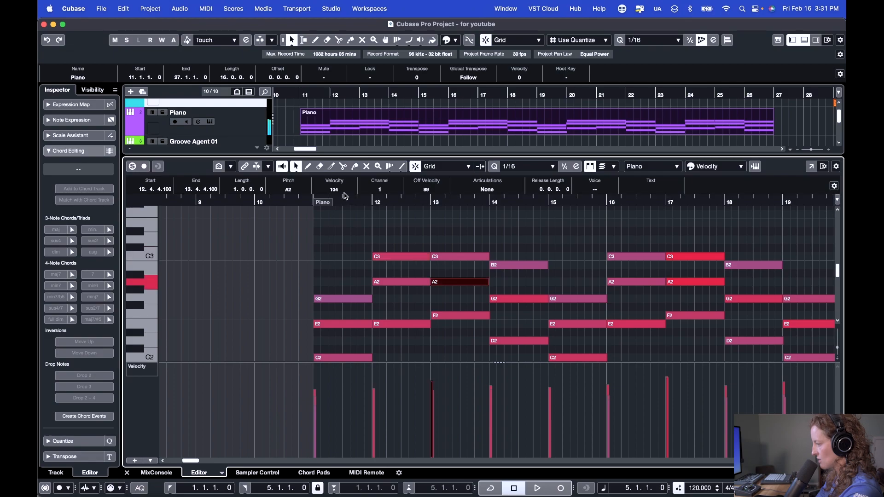
left_click(517, 299)
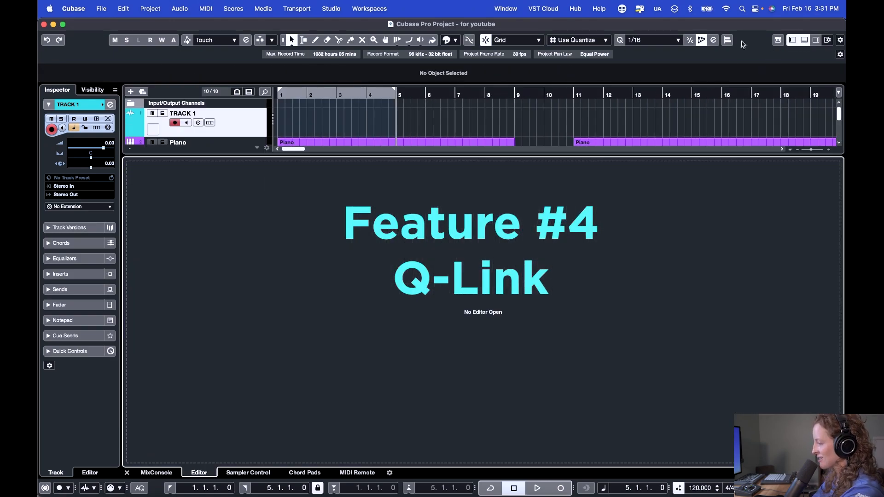
Show the MixConsole with all project channels, including the four guitars
left_click(156, 472)
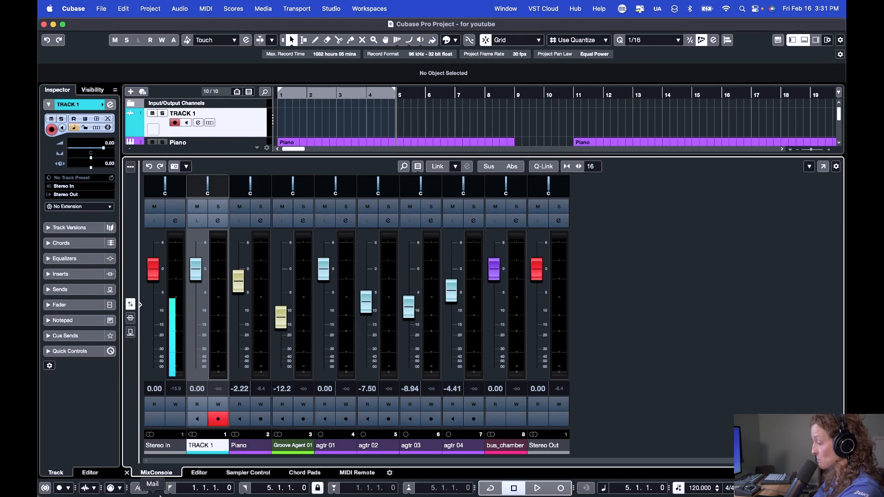
mouse_move(549, 171)
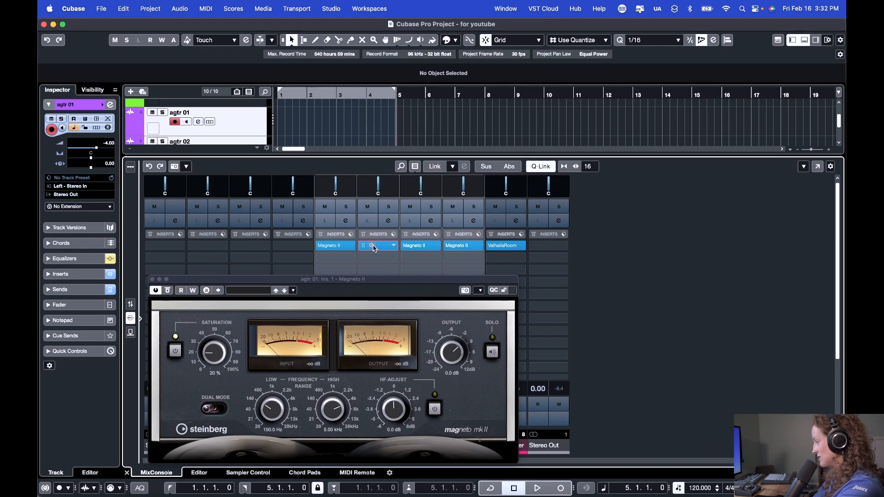
Via Q-Link, set all guitar Magneto II inserts to 64% saturation, 388.3 Hz–12.75 kHz, then close them
left_click(372, 245)
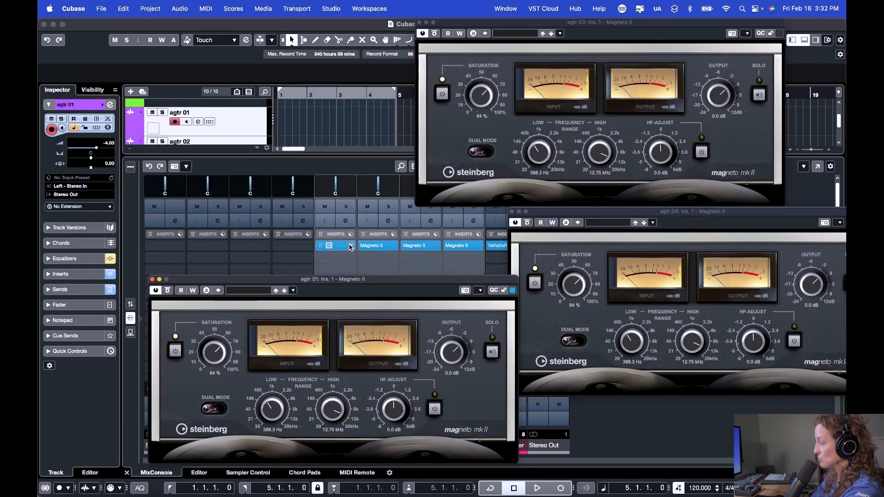
left_click(350, 246)
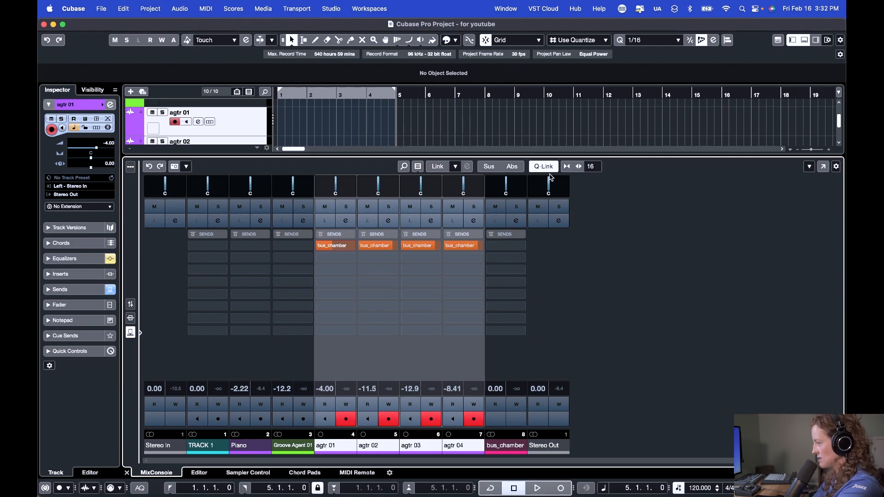
Switch Q-Link off so the four guitar channels no longer edit together
left_click(373, 245)
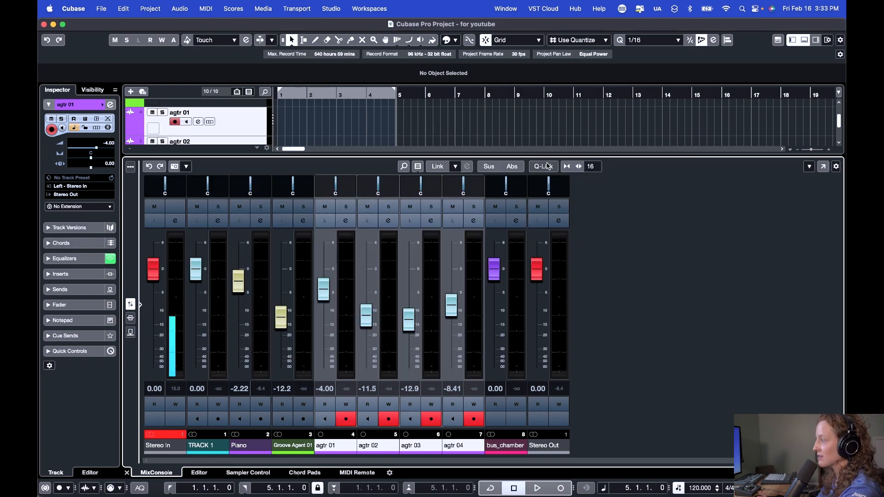
mouse_move(438, 345)
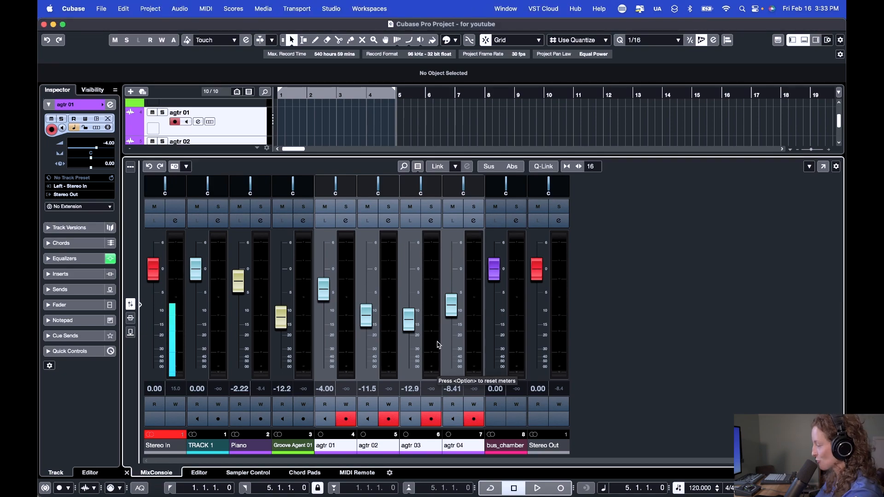